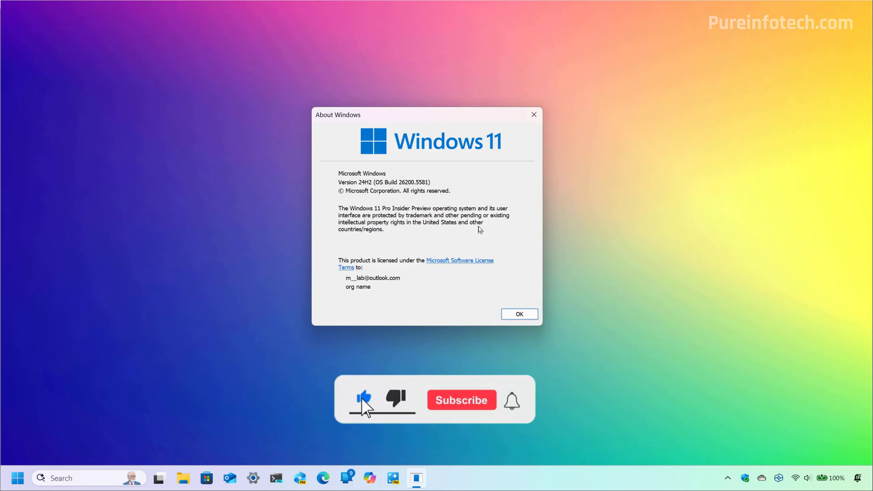
Step: Dismiss the About Windows dialog showing version 24H2, build 26200.5581
left_click(461, 400)
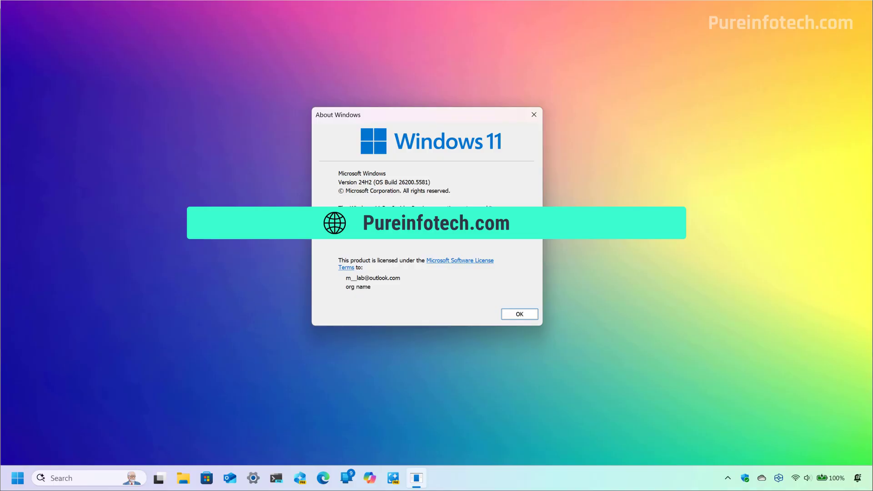
left_click(518, 314)
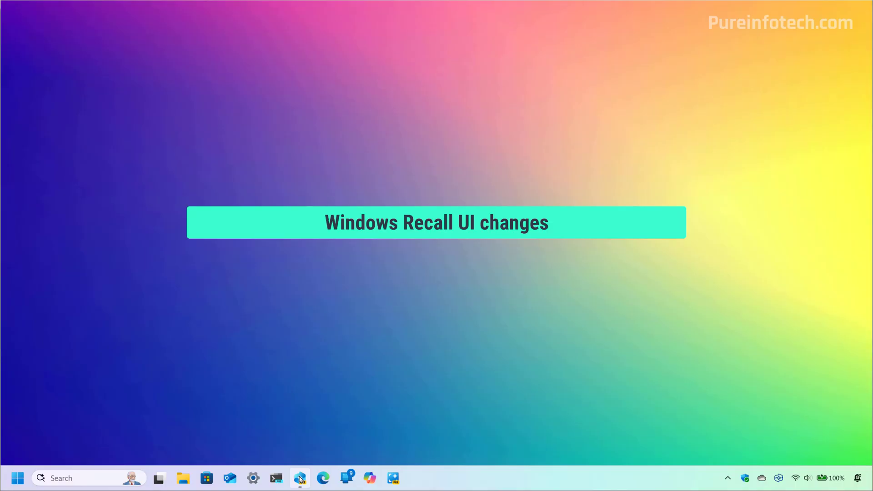
left_click(300, 477)
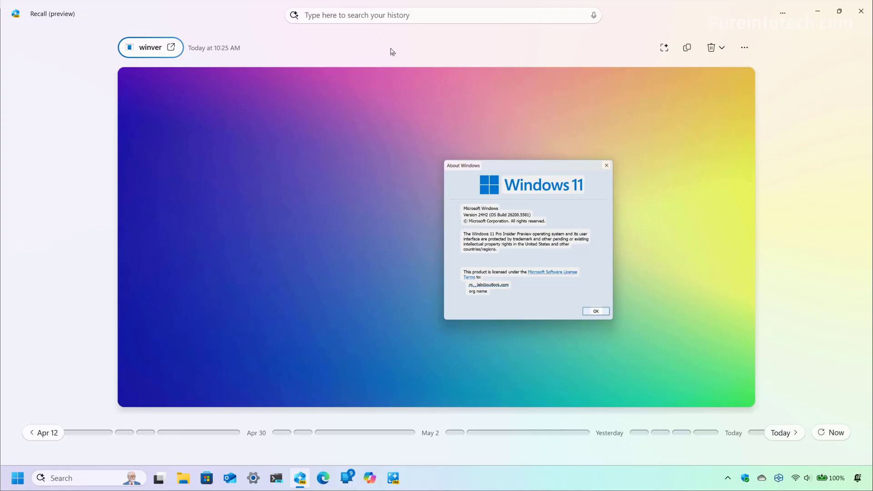
mouse_move(781, 433)
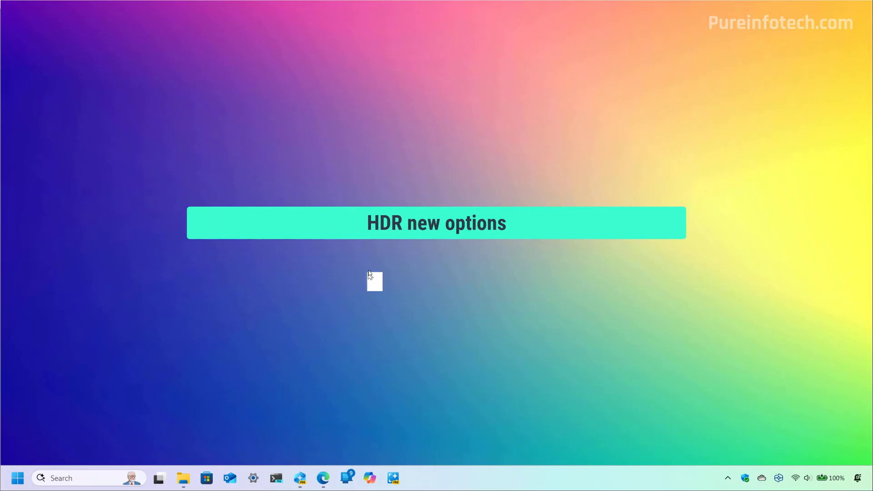
Step: Reach Settings > System > Display > HDR and review the battery and HDR video streaming checkboxes
left_click(252, 478)
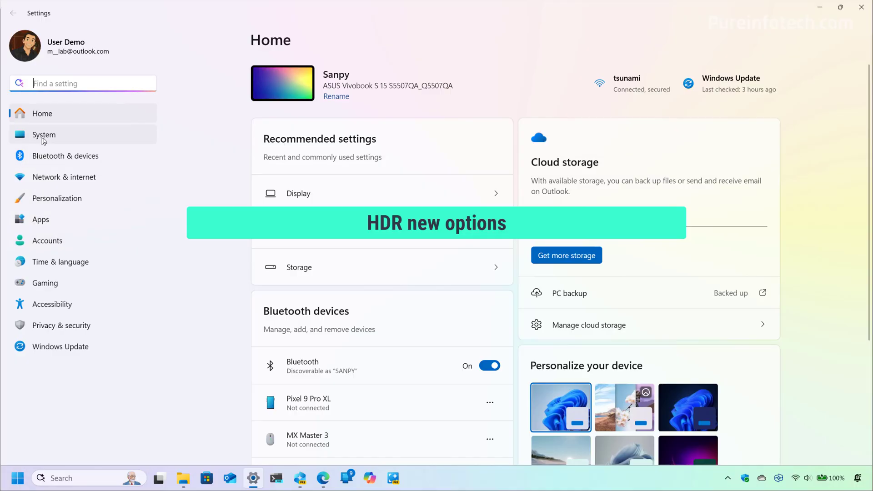
left_click(299, 193)
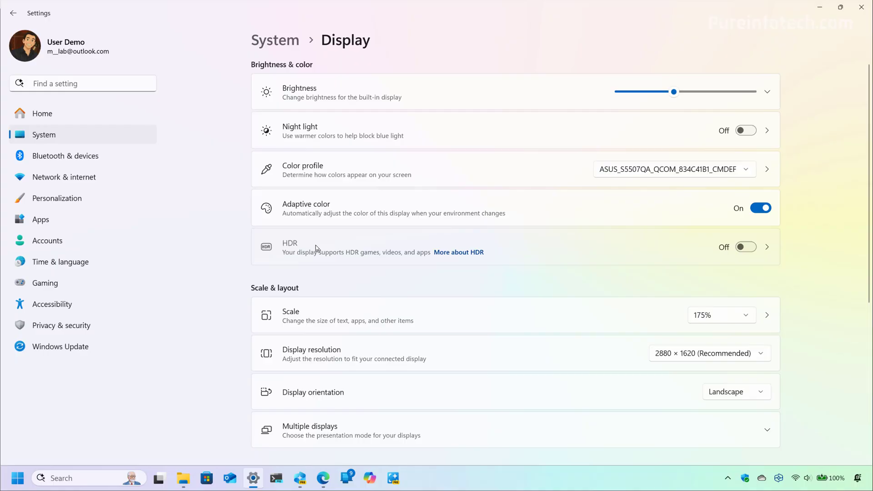
left_click(767, 246)
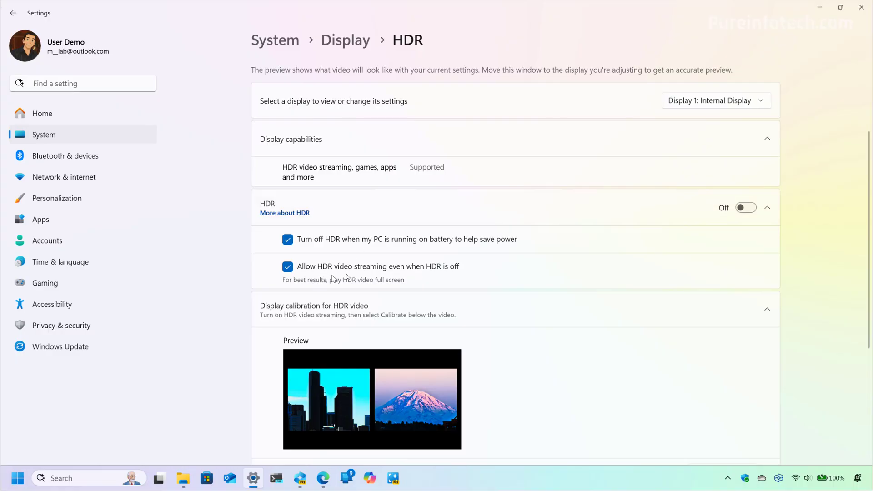
mouse_move(439, 280)
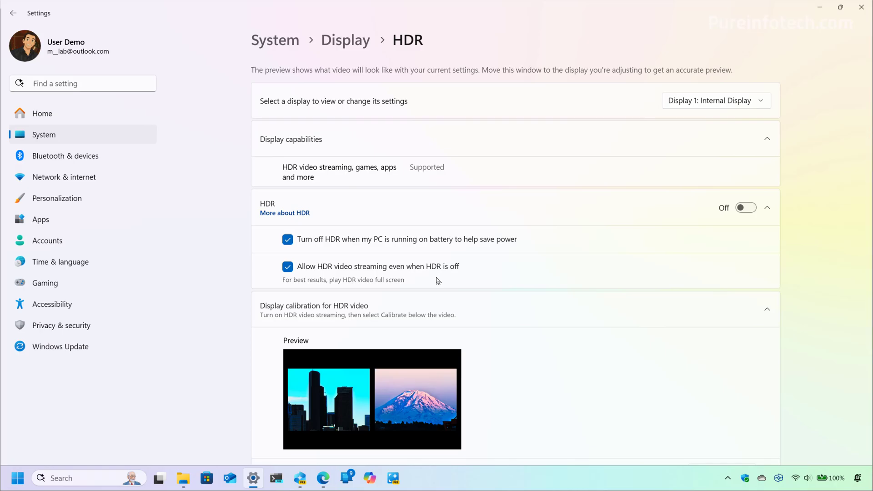
left_click(322, 478)
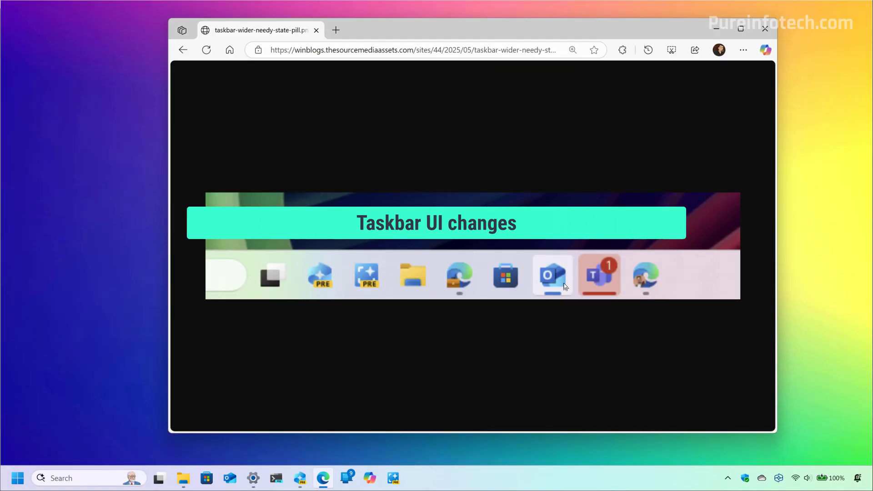
mouse_move(598, 311)
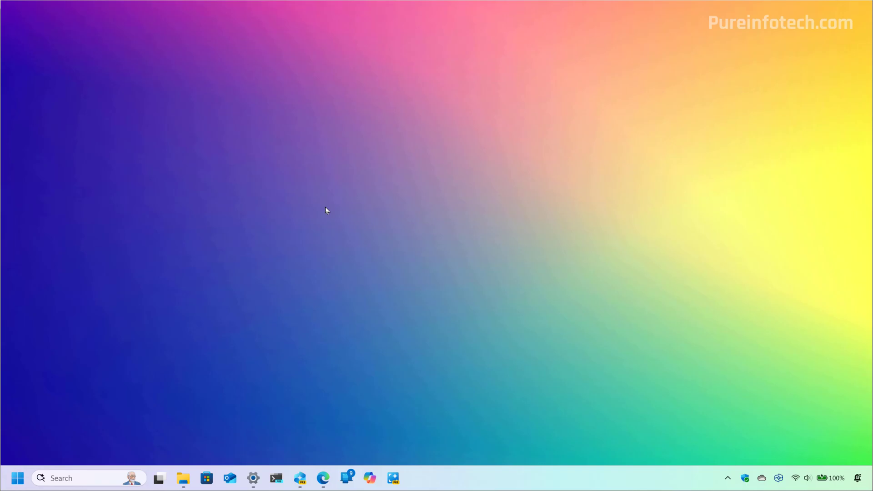
mouse_move(518, 239)
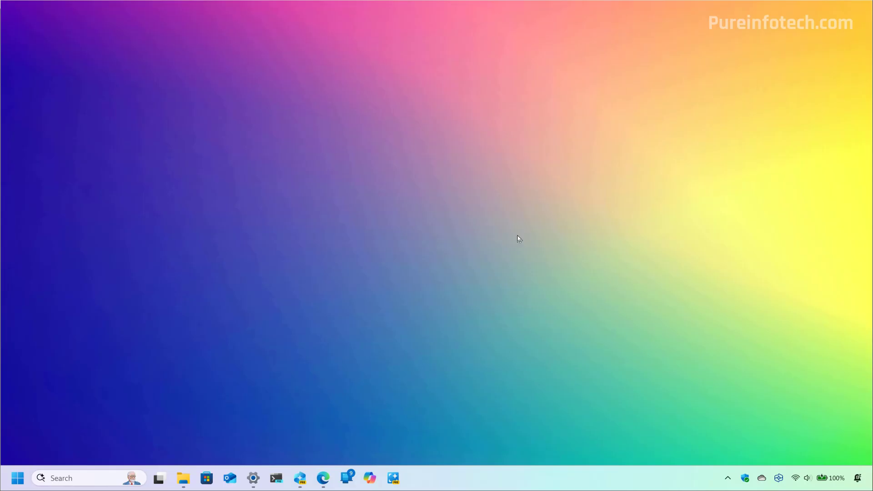
Step: Search the Start menu for 'gpe' to launch the Local Group Policy Editor
left_click(16, 477)
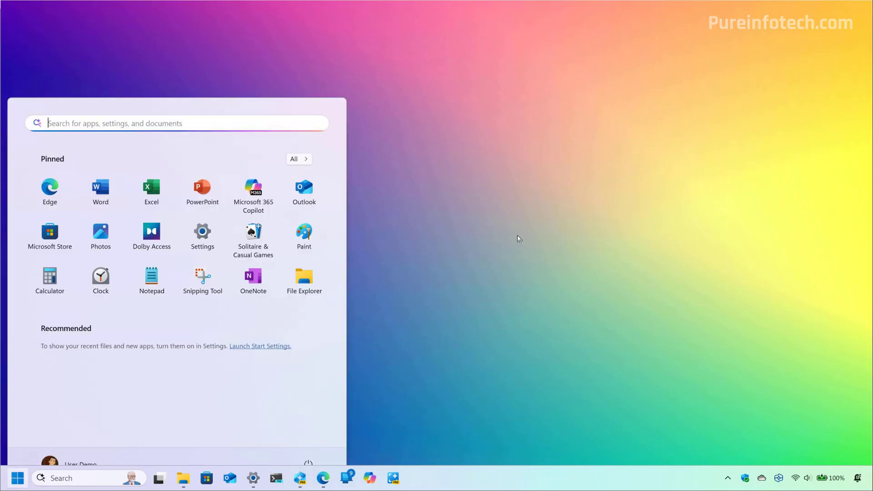
type("gpe")
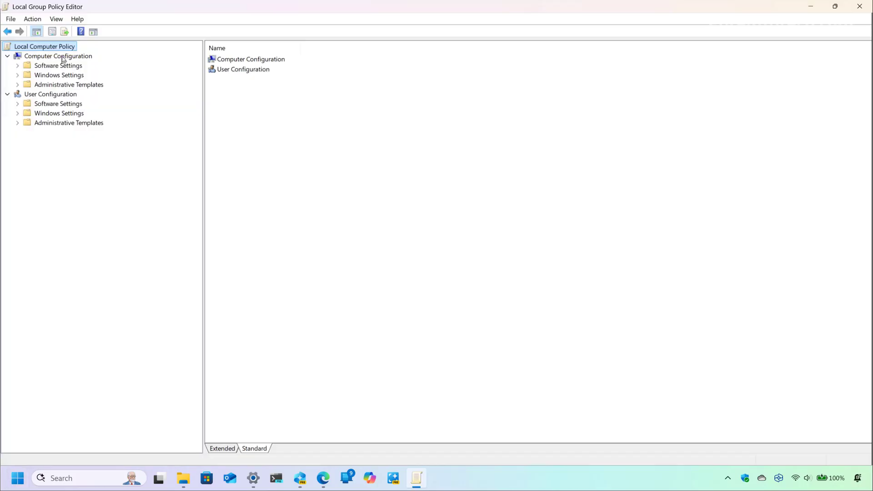
mouse_move(60, 87)
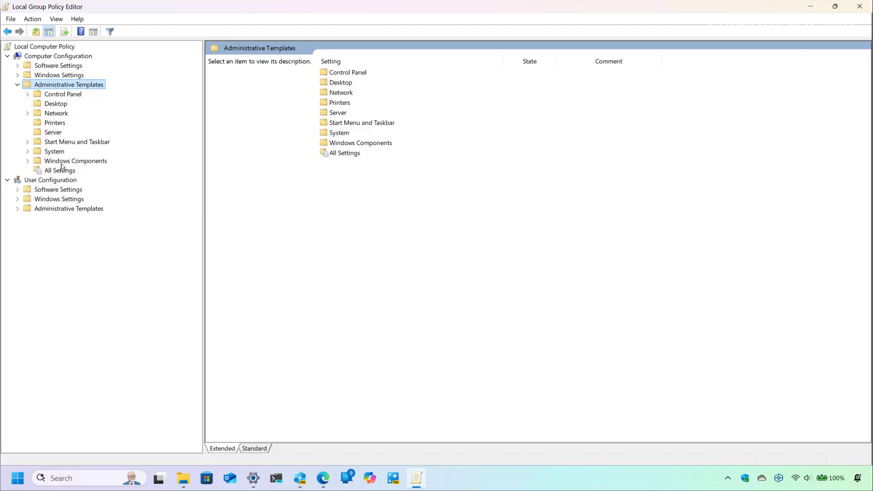
Step: Browse to Power Management > Energy Saver Settings and open Enable Energy Saver to Always Be On
left_click(75, 161)
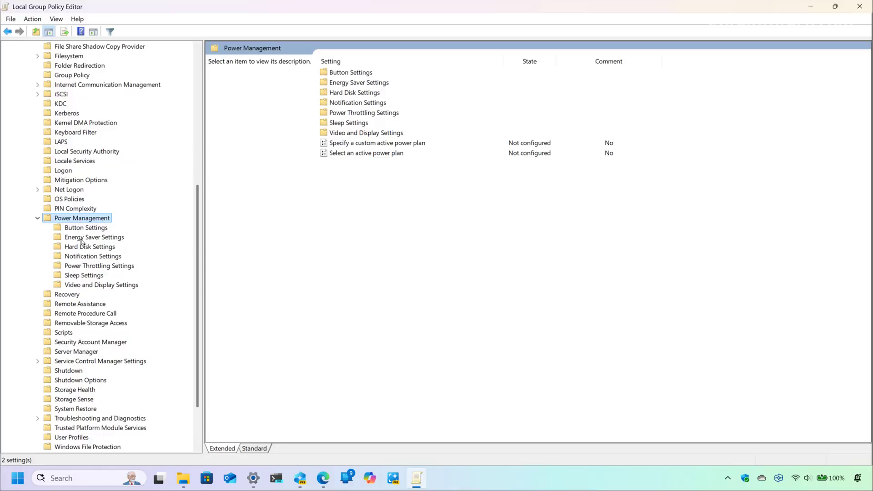
left_click(94, 236)
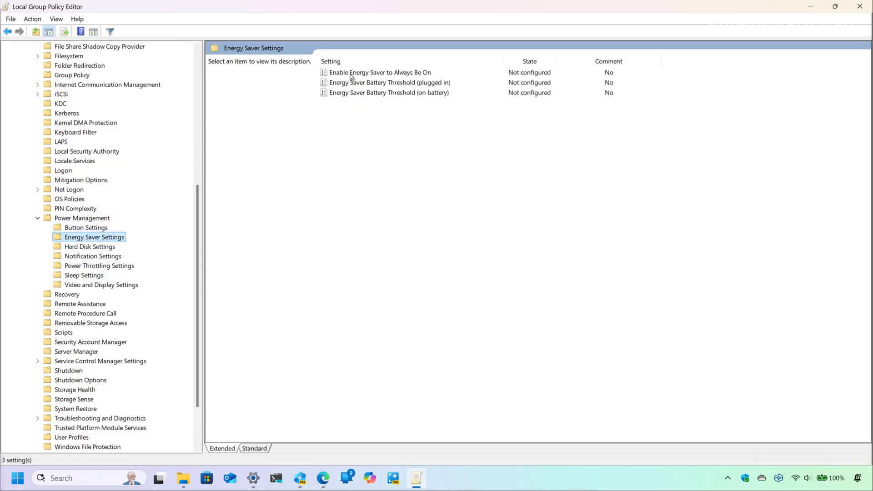
mouse_move(363, 76)
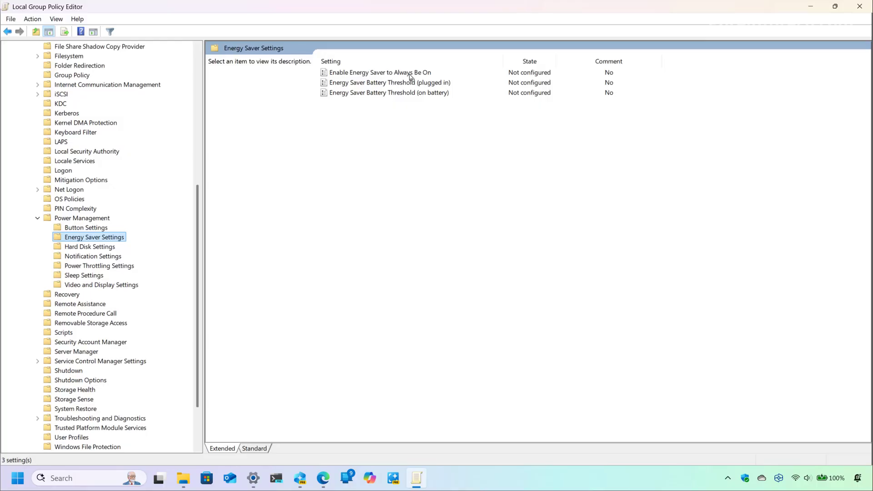
double_click(379, 73)
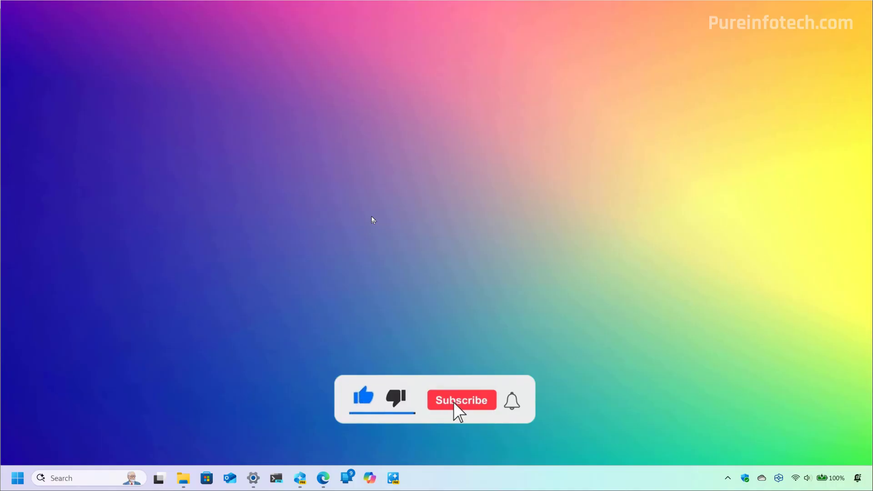
Step: Return to the empty desktop to end the feature tour
left_click(461, 401)
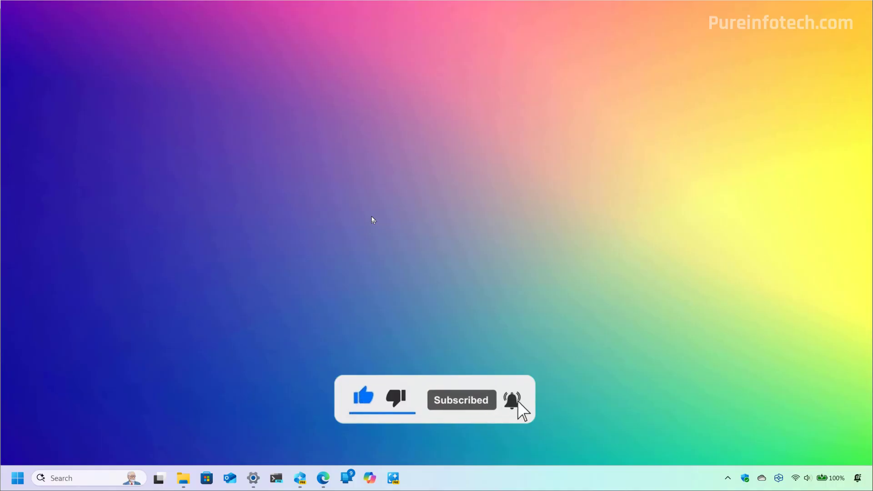